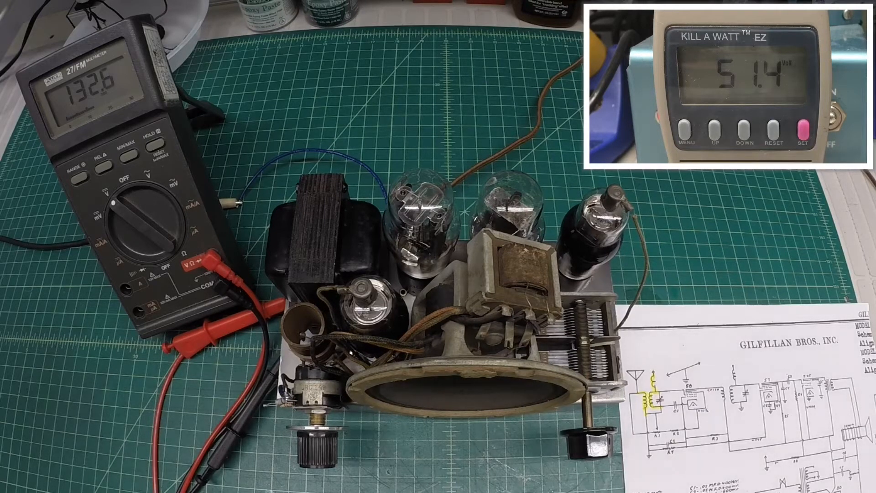
{"action": "left_click", "coordinate": [741, 129]}
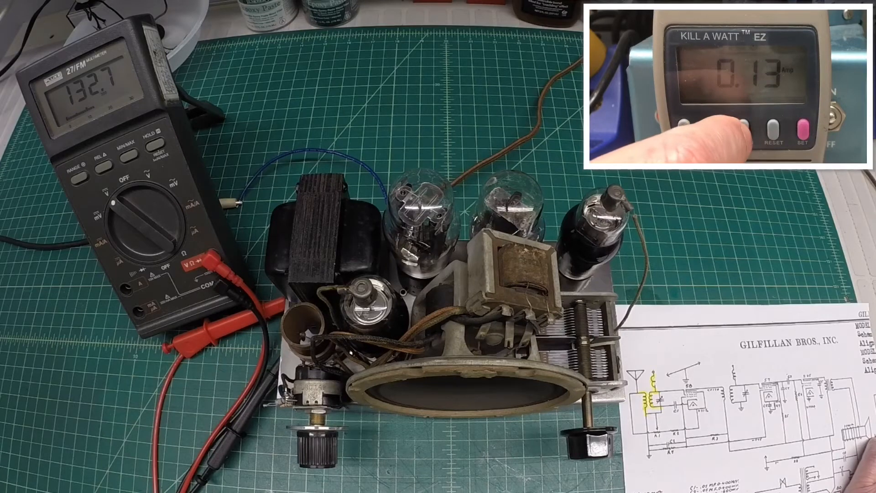